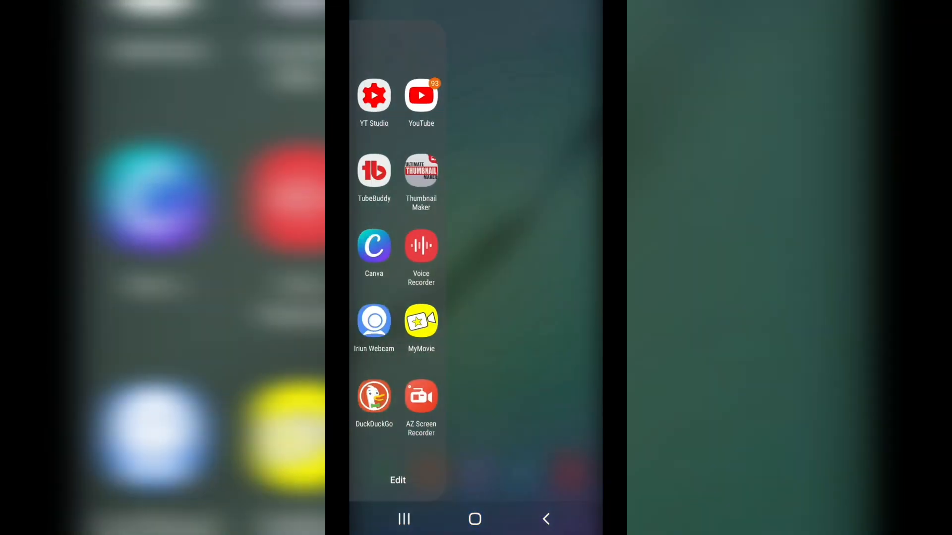
- Launch the DuckDuckGo browser from the app drawer to a blank search page
click(374, 398)
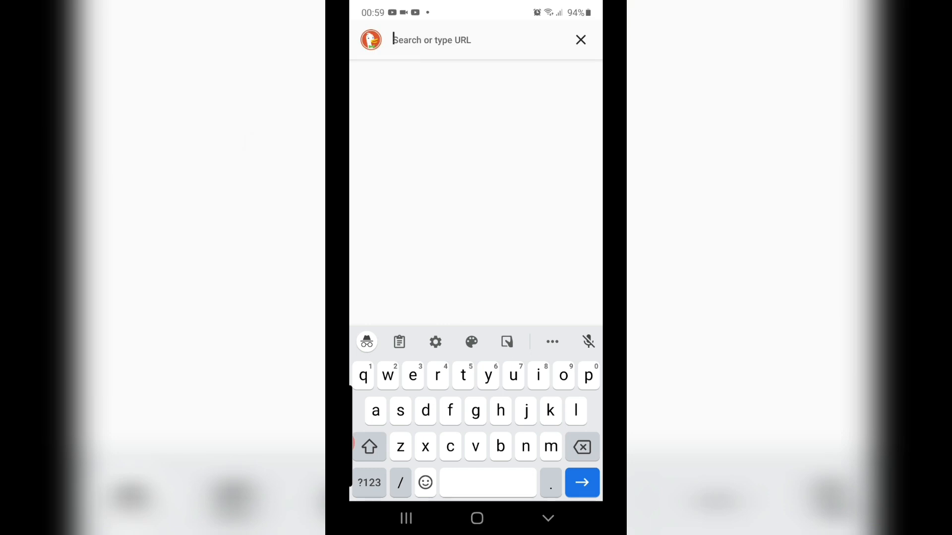
- Search the web for 'youtube playlist length' to list the Youtube Playlist Length site
text(yout)
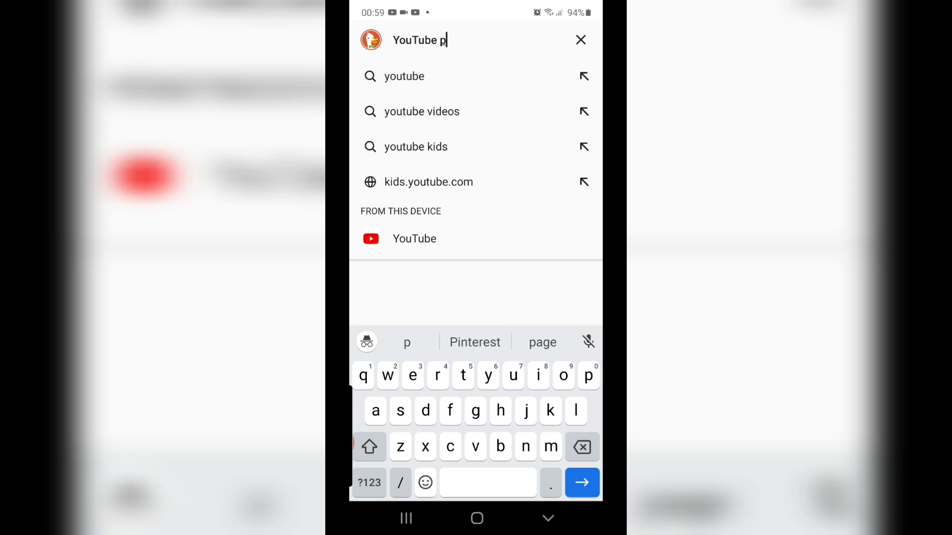
text(laylist)
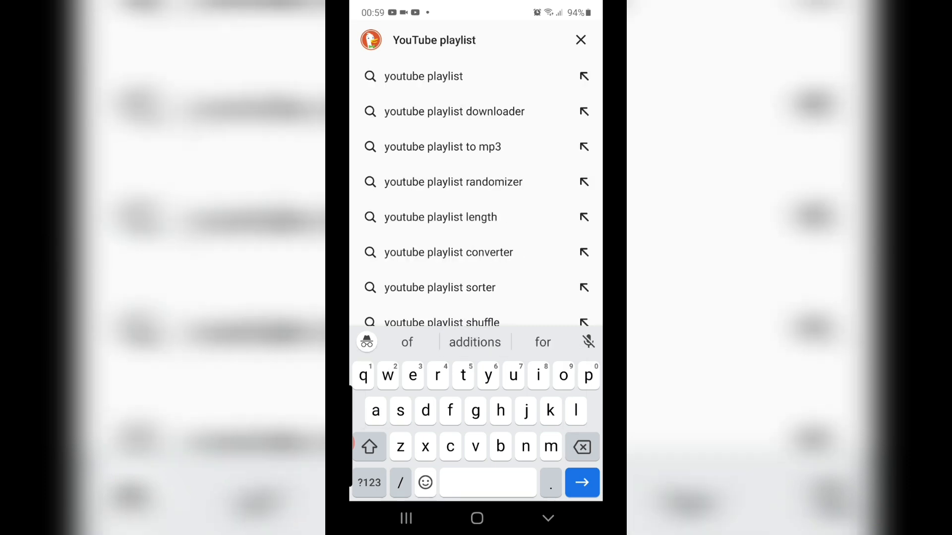
text(length)
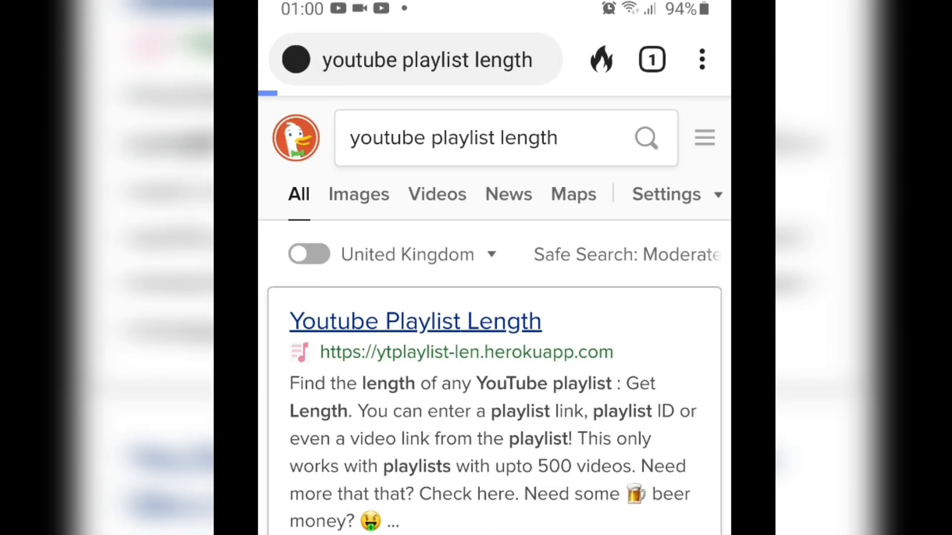
- Visit the Youtube Playlist Length result at ytplaylist-len.herokuapp.com and go to the YouTube channel page
click(416, 320)
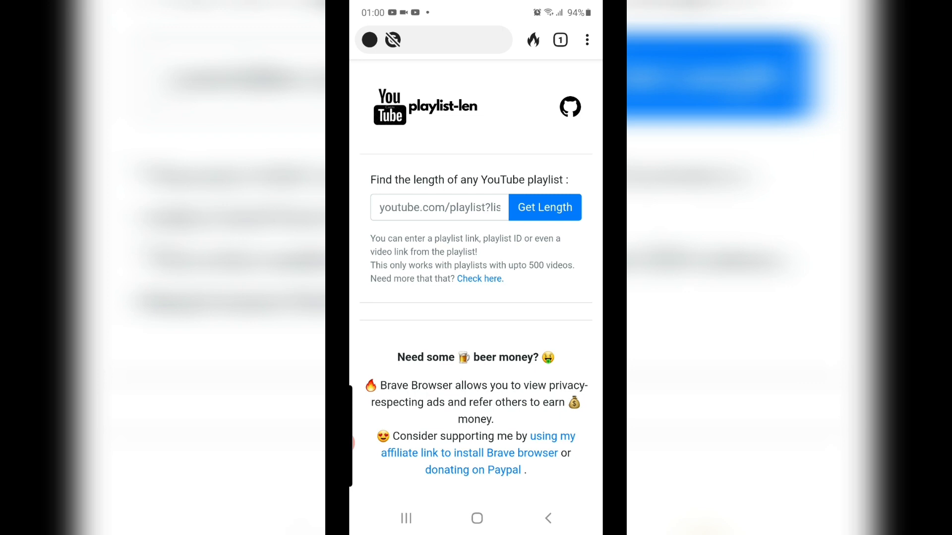
click(438, 207)
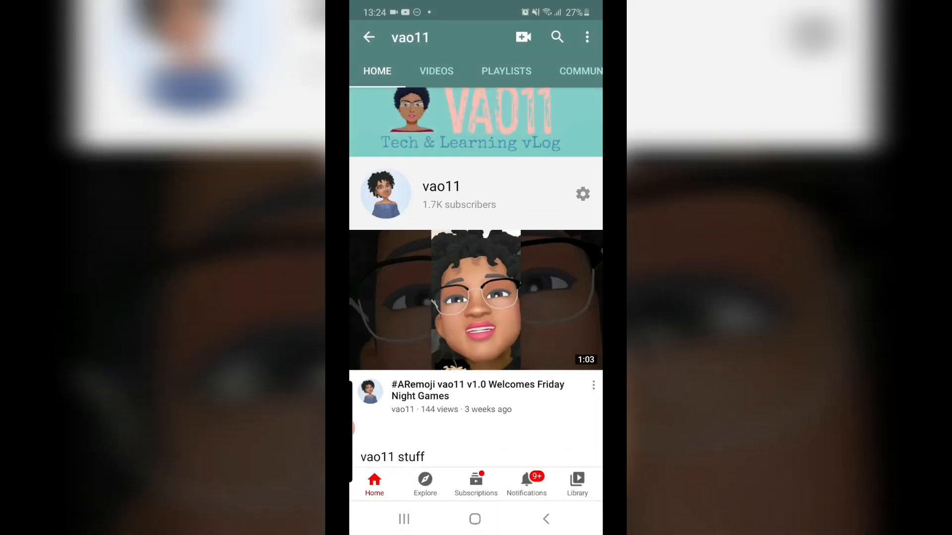
- From the channel's playlists, open the 12-video '20Hr_2 Channel Variety (Team Build)' playlist
click(506, 72)
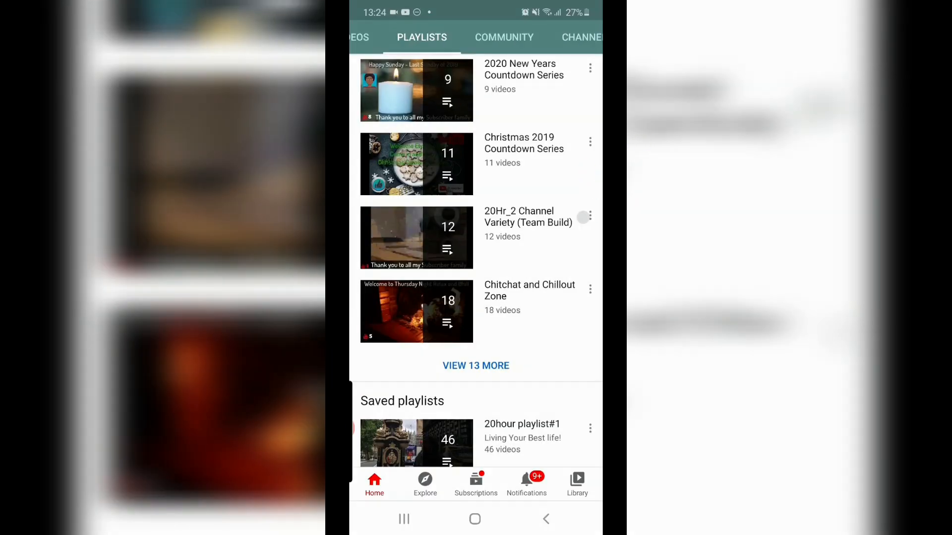
click(585, 217)
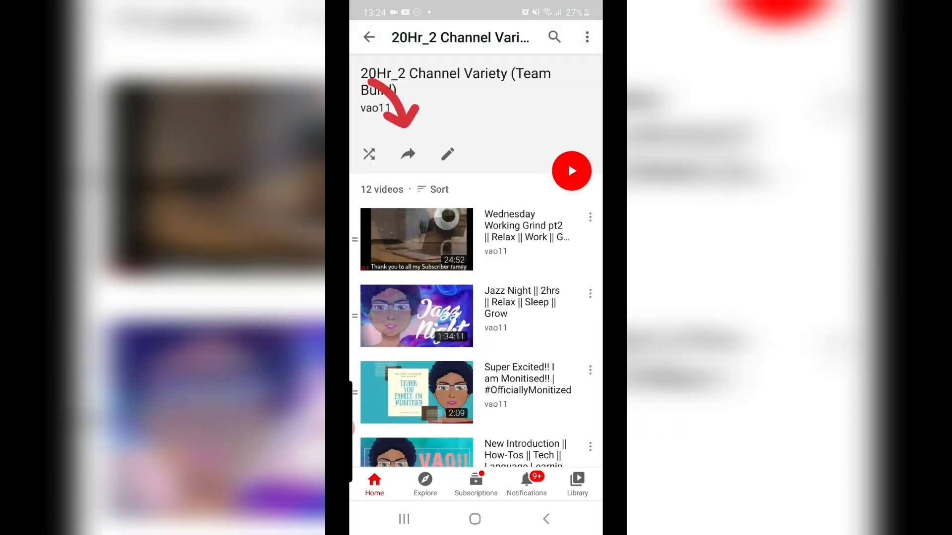
- Copy the playlist's share link for pasting into the length finder
click(408, 154)
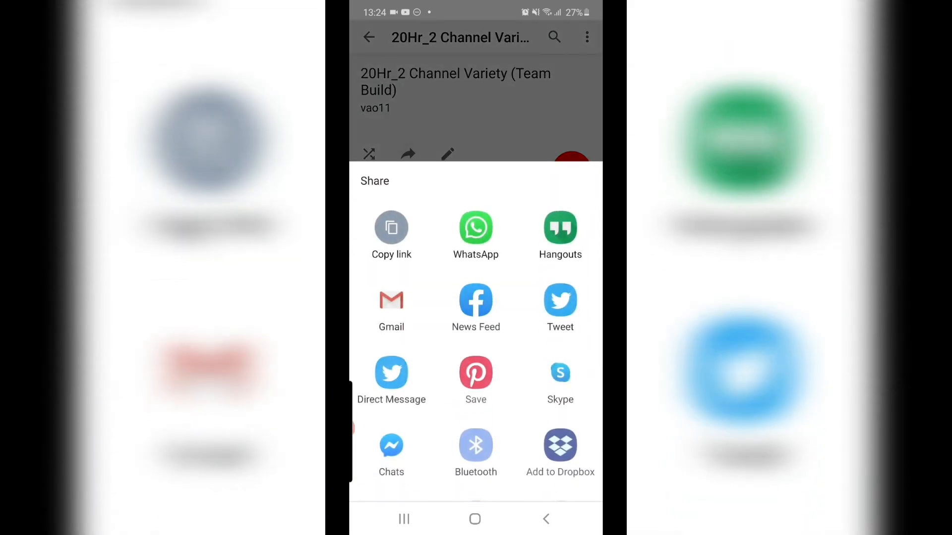
click(391, 229)
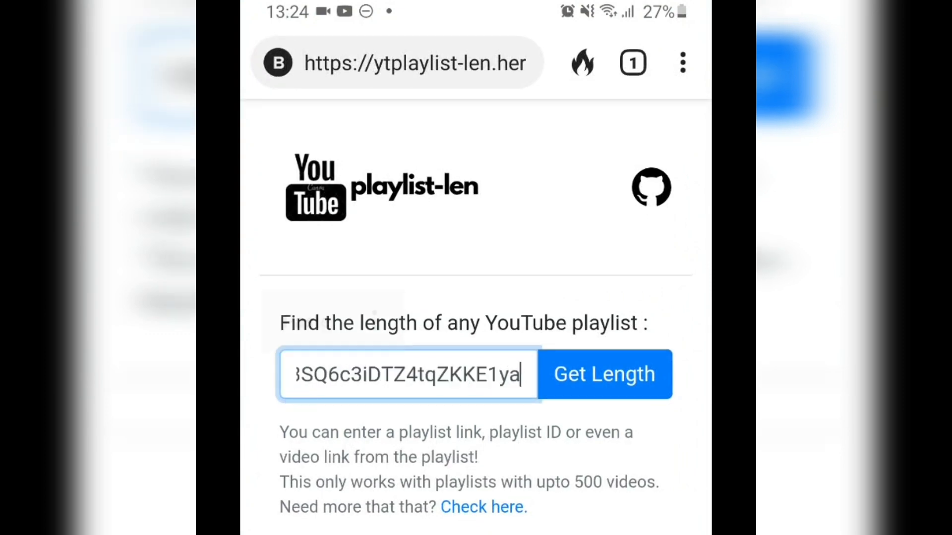
- Get the playlist's length: 12 videos, average 1:42:39, total 20:31:49, plus sped-up durations
click(604, 374)
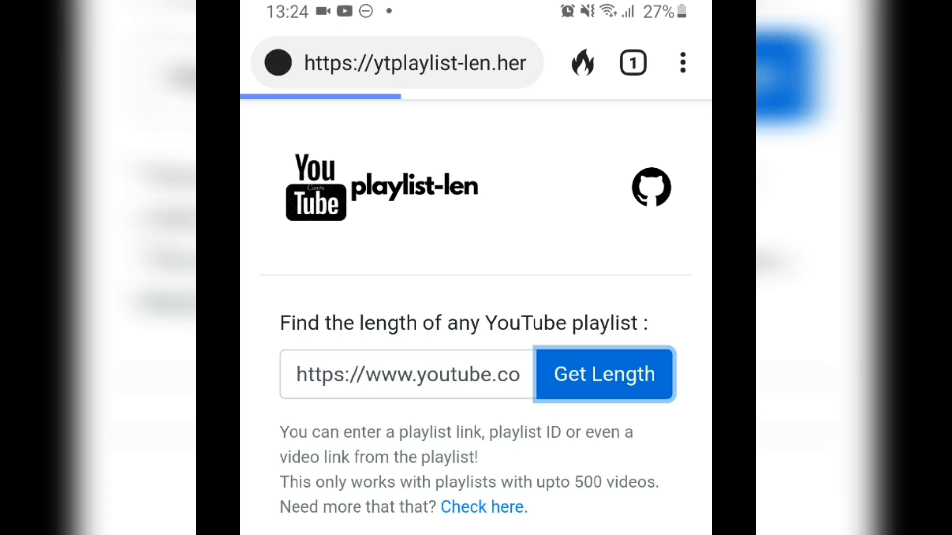
click(604, 374)
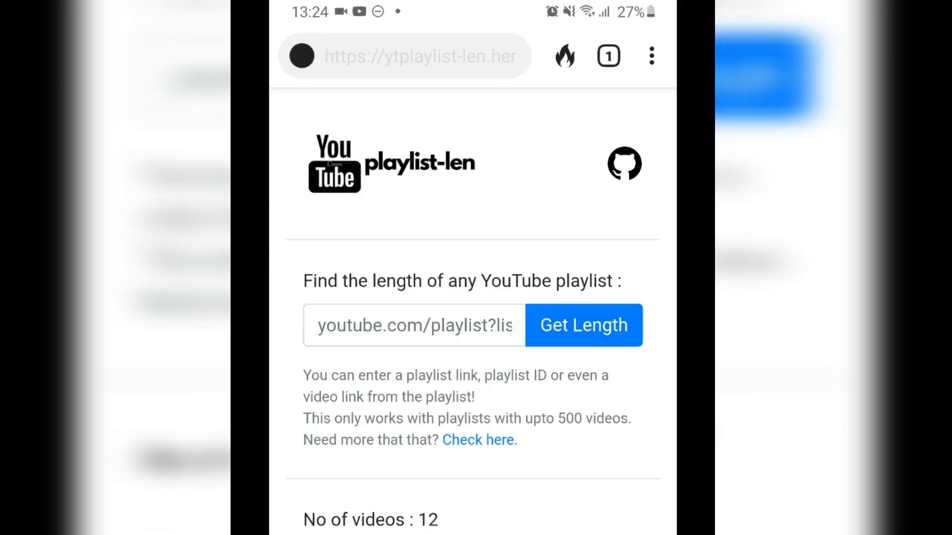
scroll(down, 3)
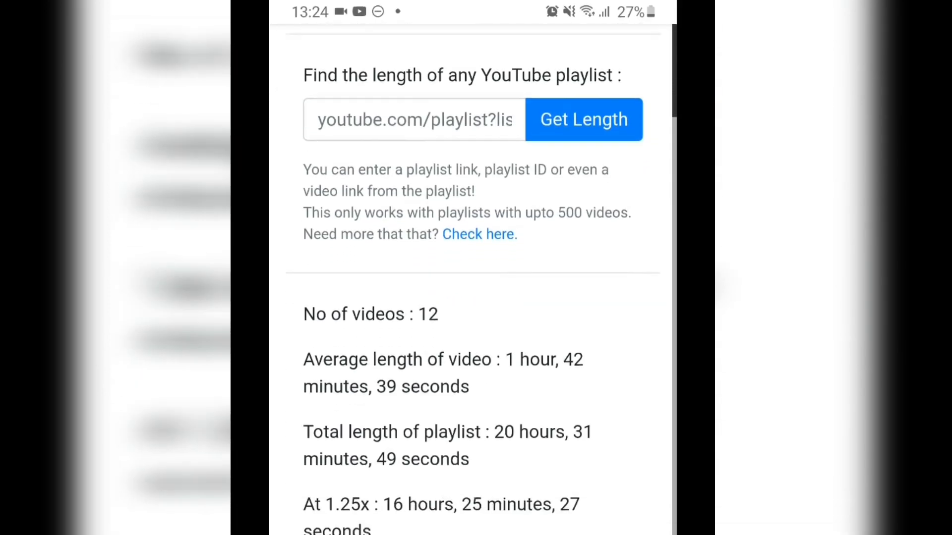
scroll(down, 3)
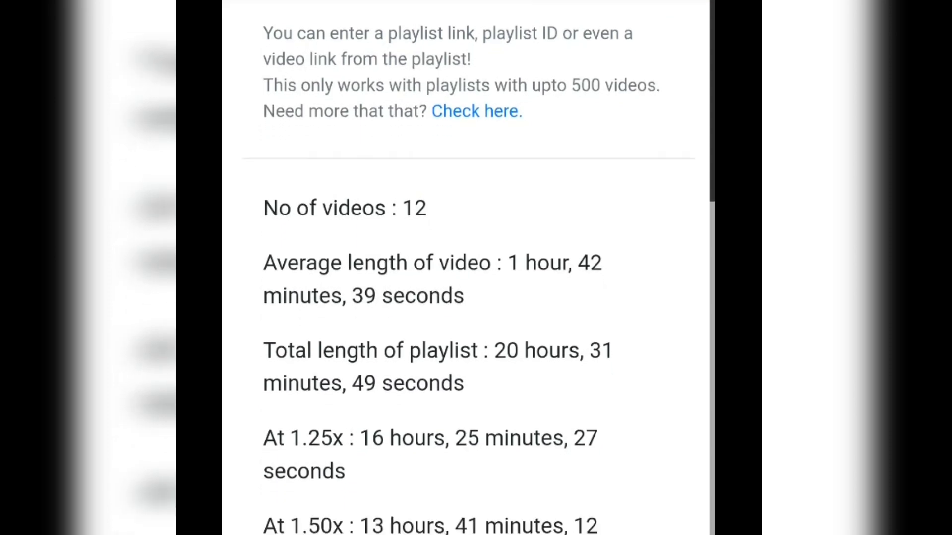
scroll(down, 3)
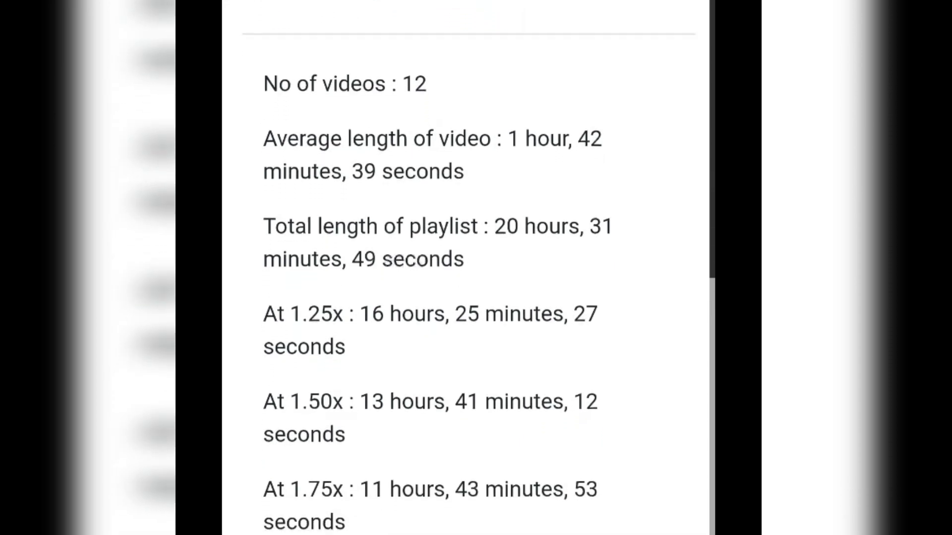